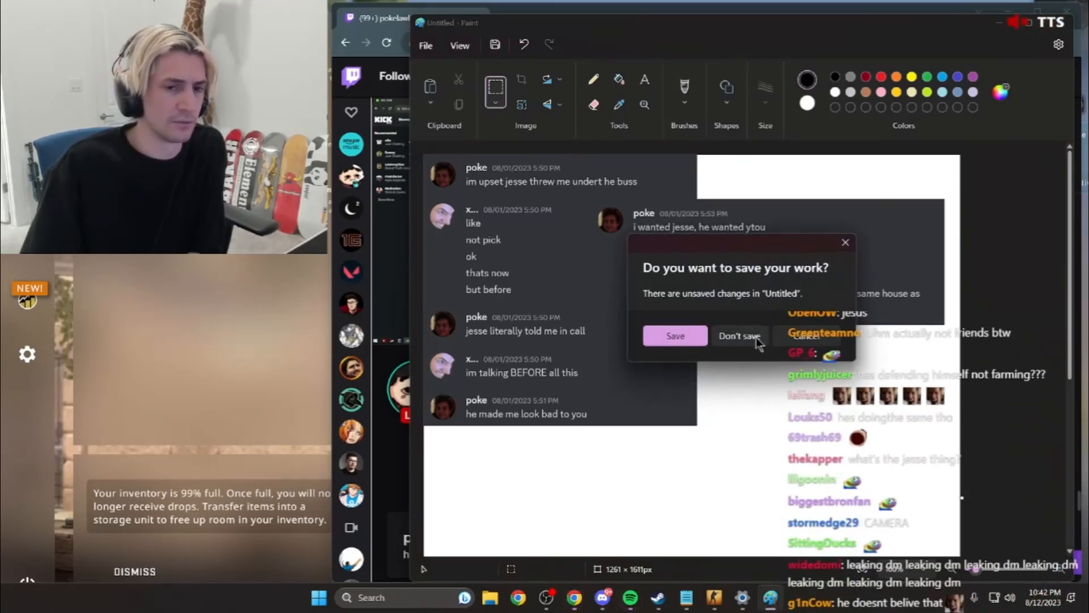
Discard the unsaved pasted chat screenshots with Don't save, closing Paint back to the Twitch stream.
click(739, 336)
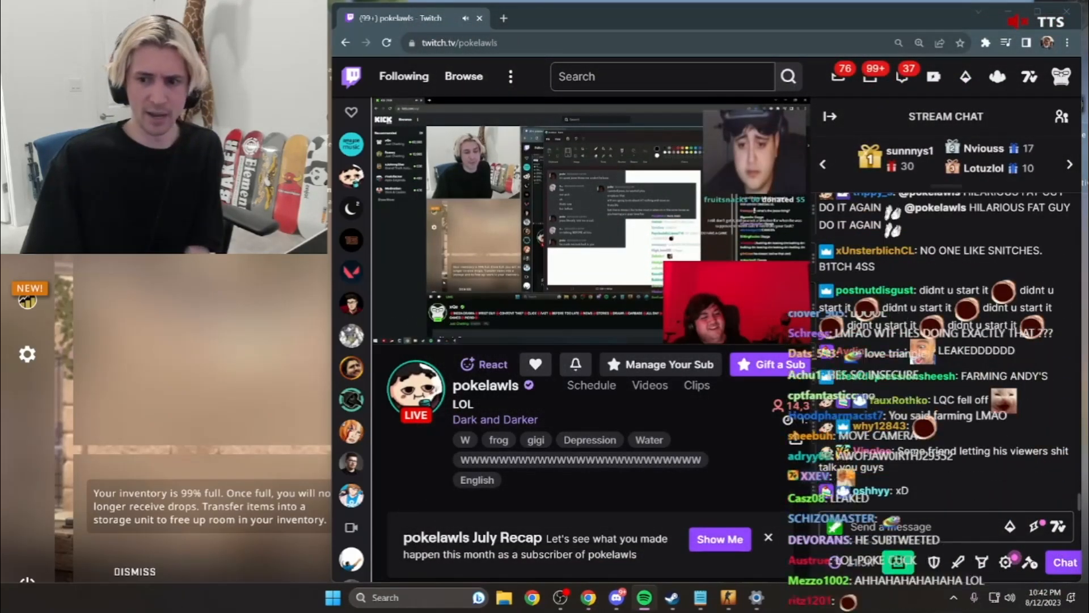